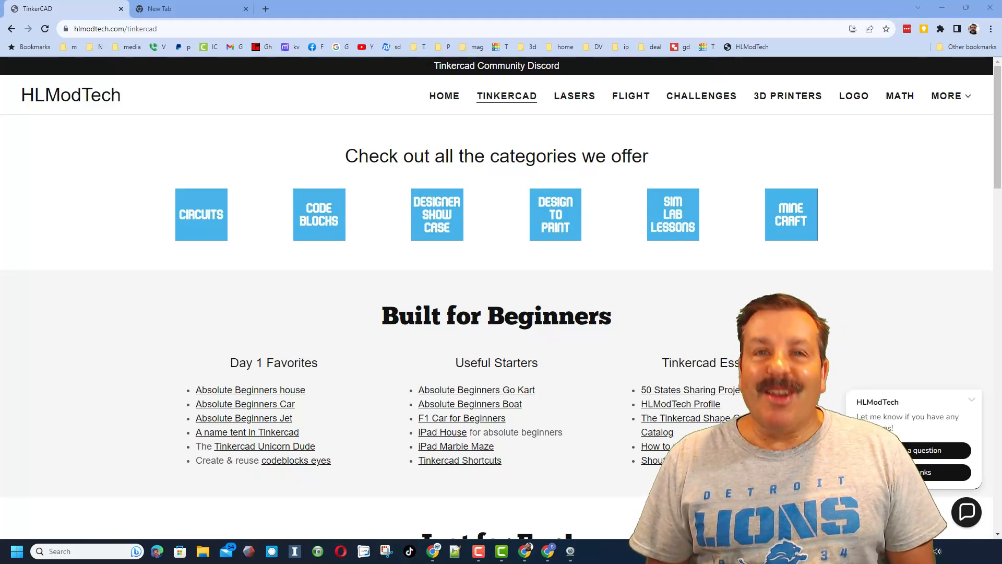
Step: Create a new 3D design from the dashboard and name it 'ruler 101'
click(186, 8)
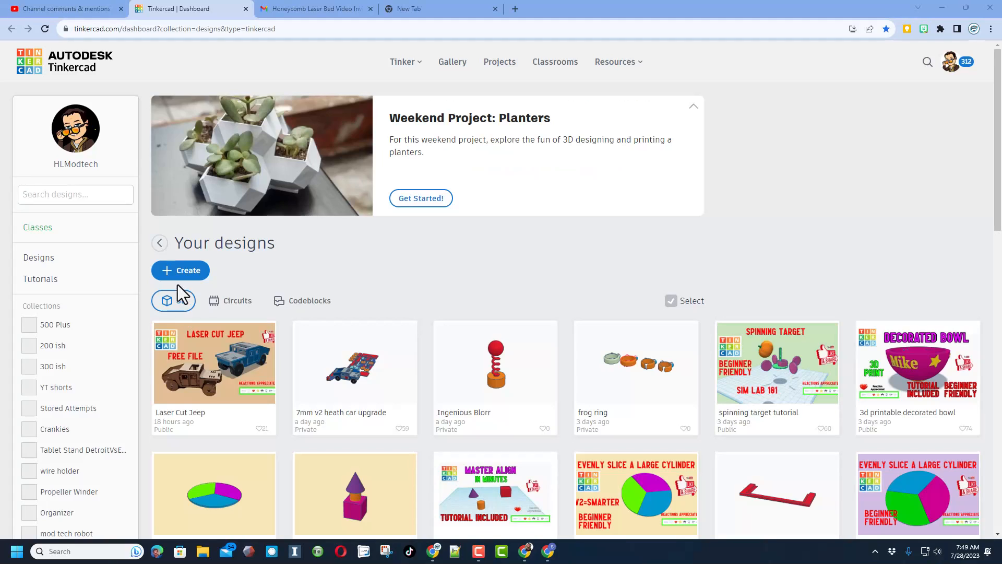
click(181, 269)
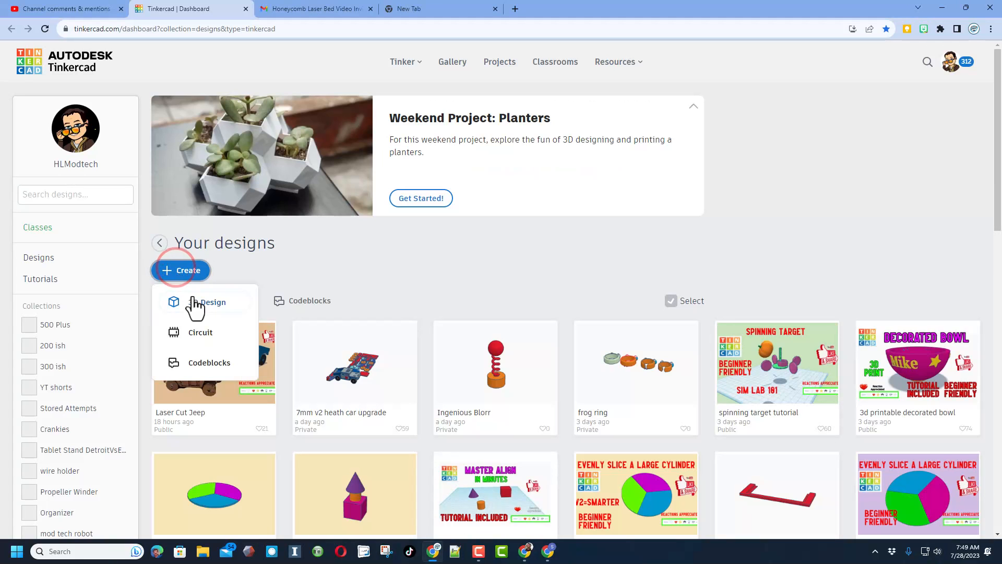
click(208, 301)
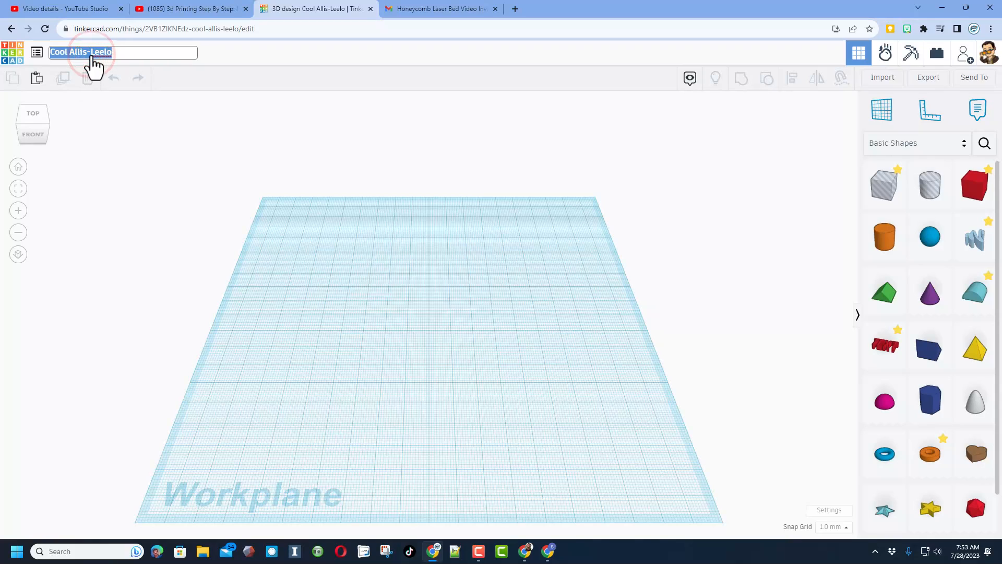
text(ruler 101)
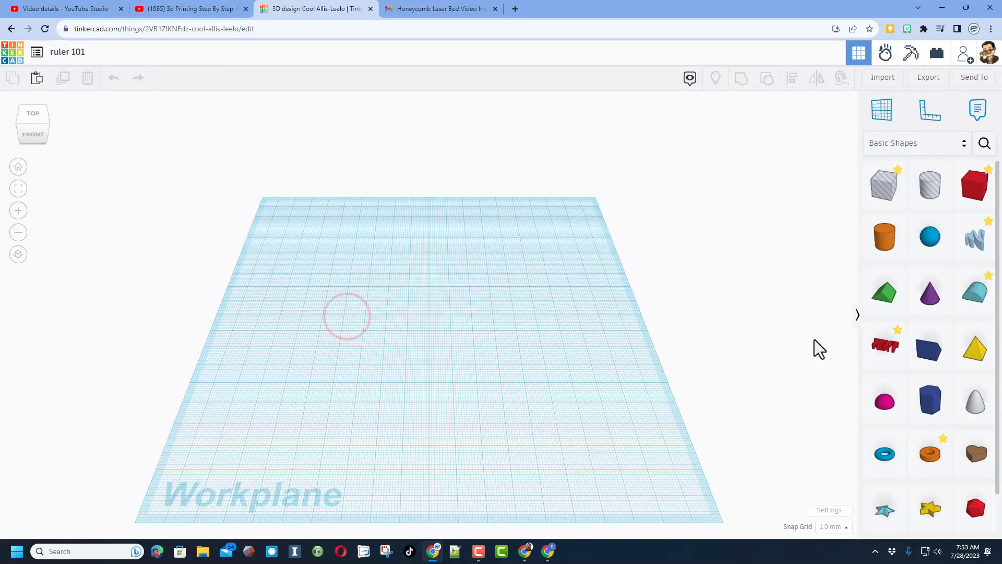
mouse_move(975, 348)
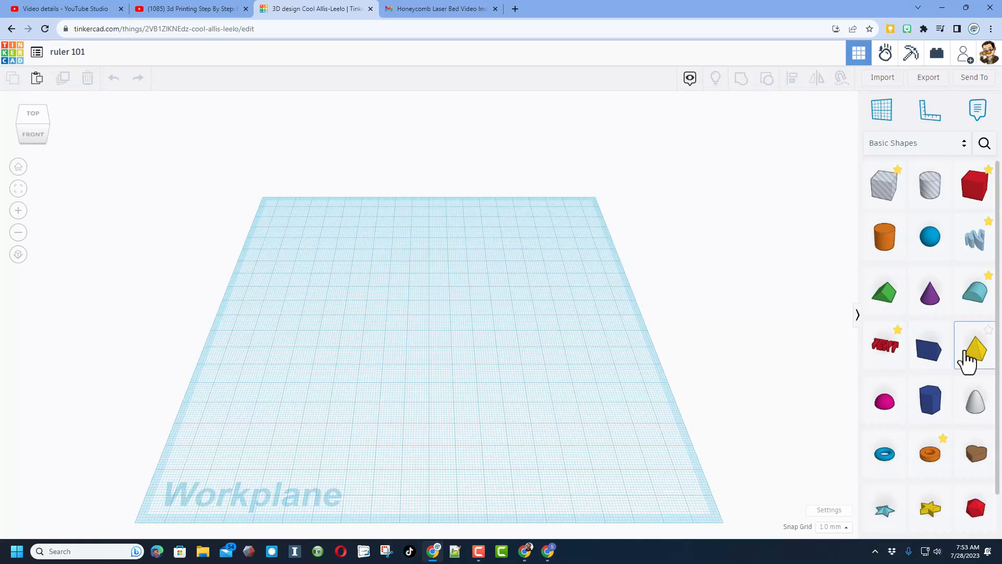
Step: Place a yellow Star from Basic Shapes and anchor a Ruler at its lower-left corner
click(929, 507)
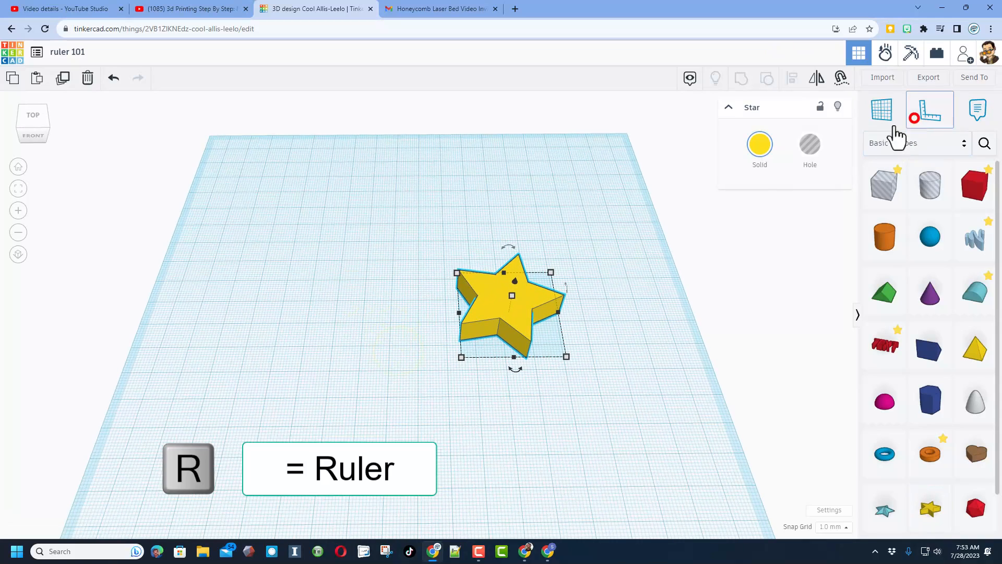
click(929, 109)
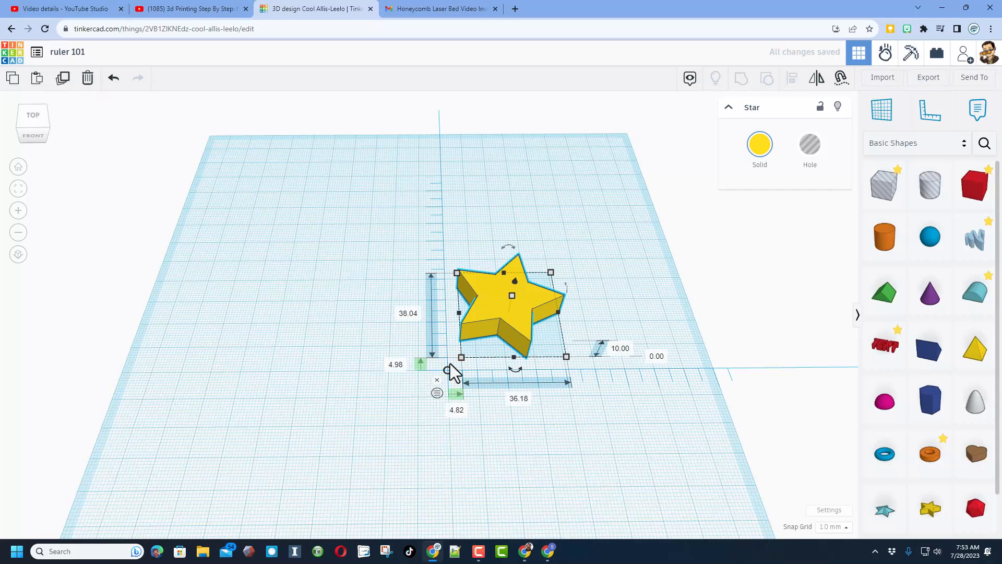
mouse_move(473, 348)
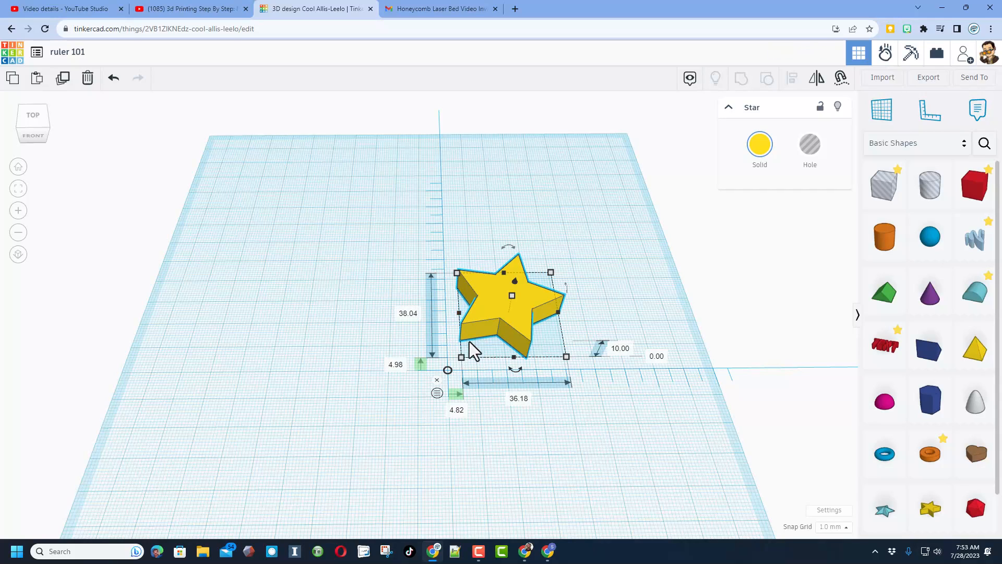
mouse_move(467, 393)
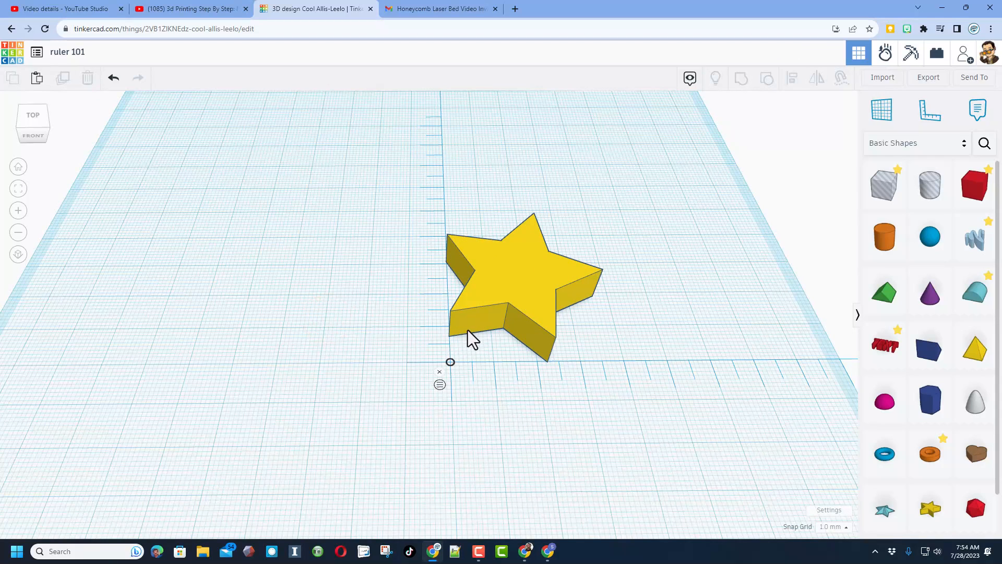
mouse_move(834, 526)
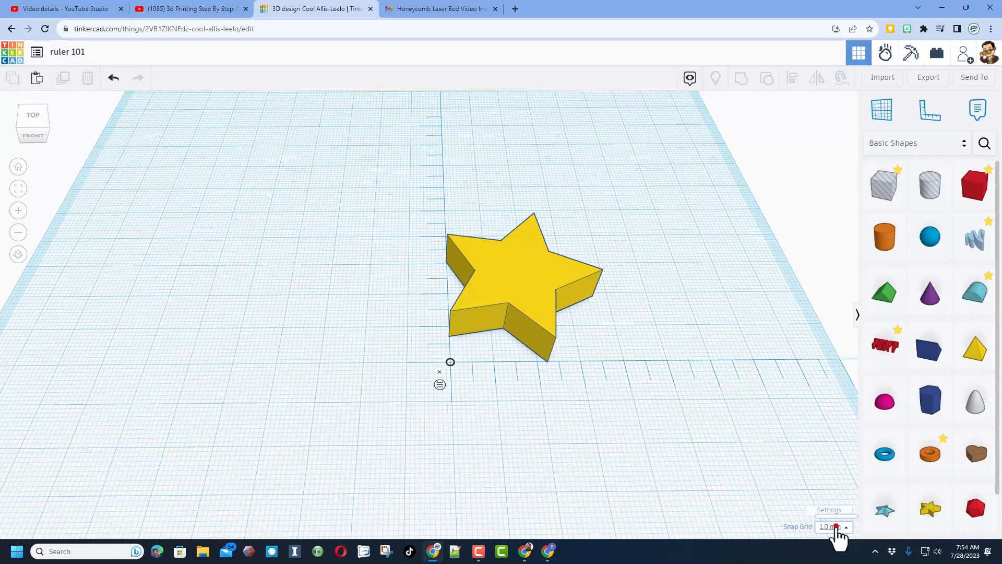
Step: Turn Snap Grid off and duplicate the selected star with Ctrl+D
click(832, 526)
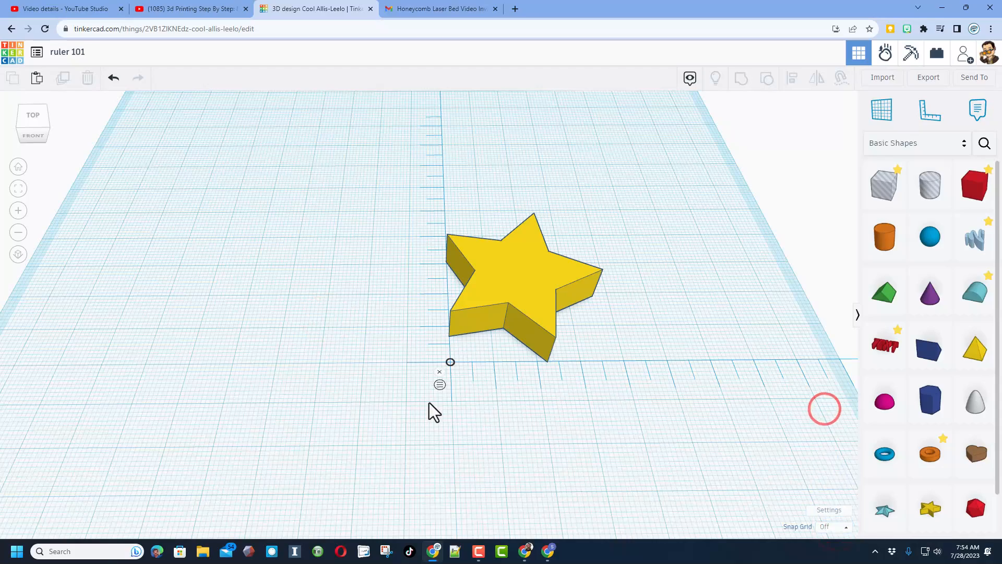
click(479, 307)
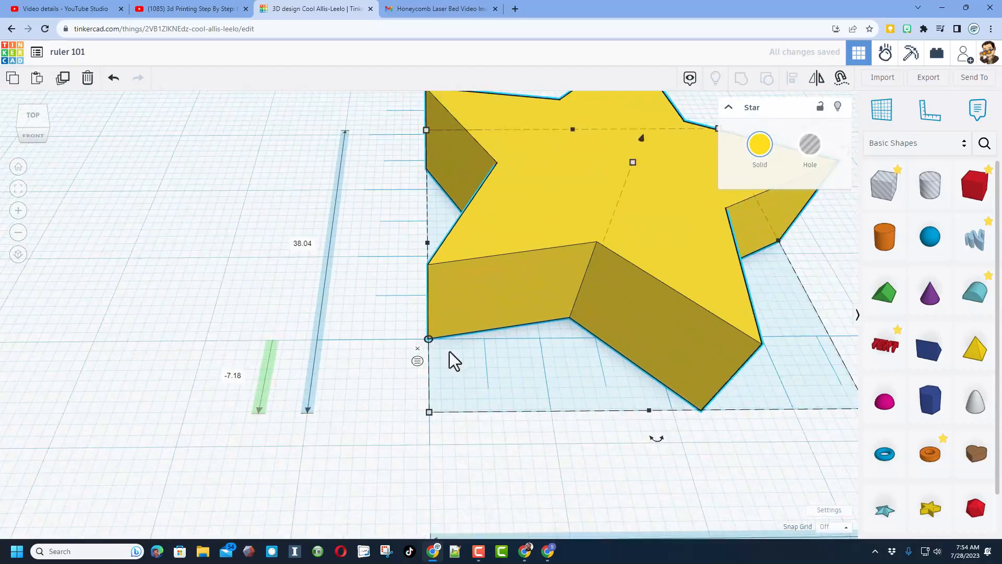
scroll(up, 3)
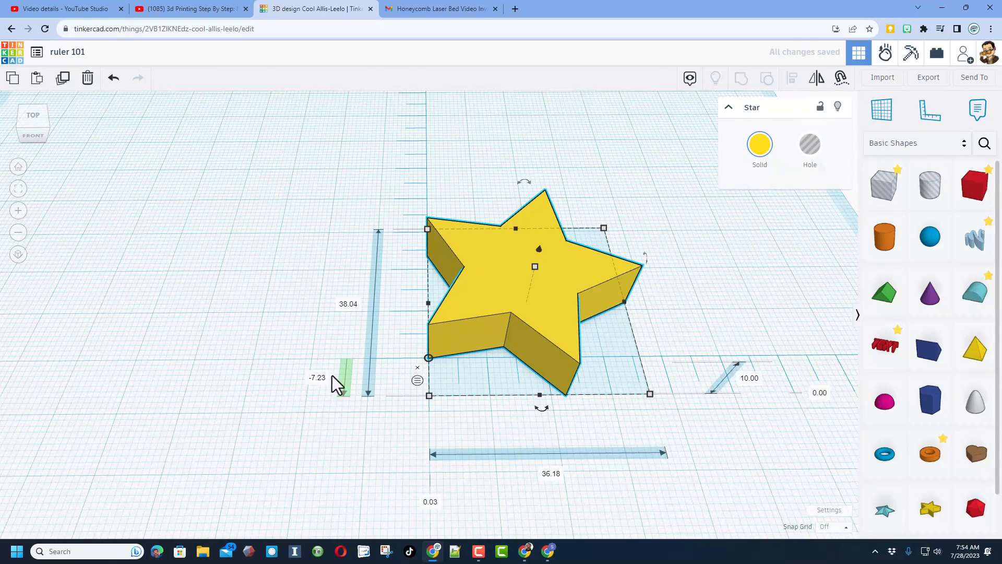
scroll(down, 3)
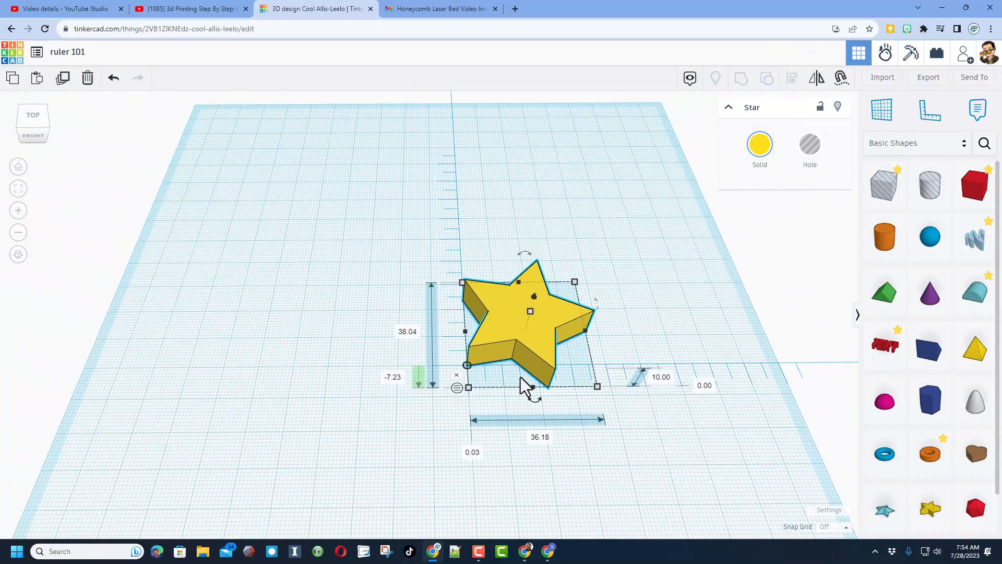
key(ctrl+d)
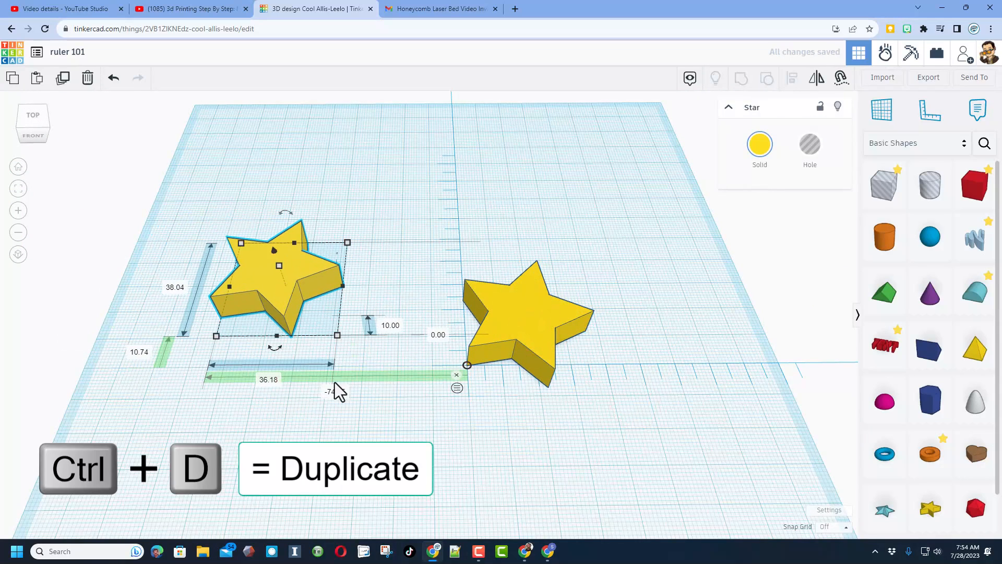
Step: Edit the copy's sideways ruler distance so it sits 50 mm left of the origin
click(337, 393)
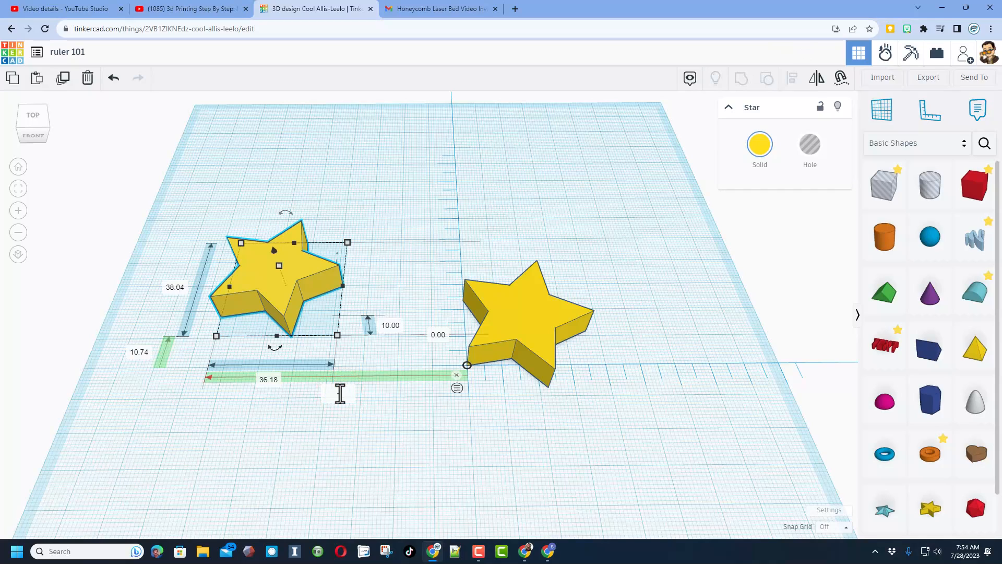
drag(275, 281, 358, 281)
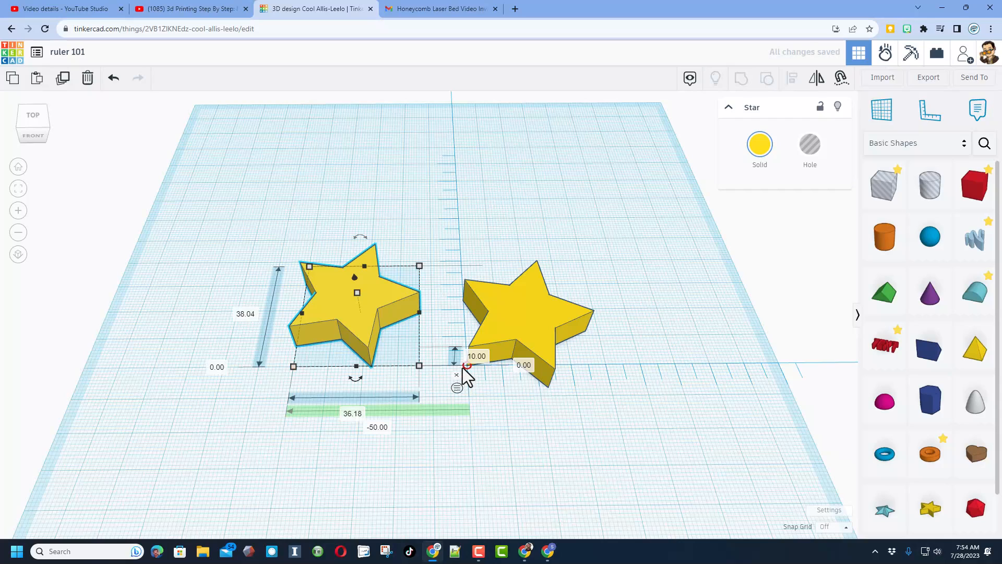
mouse_move(345, 376)
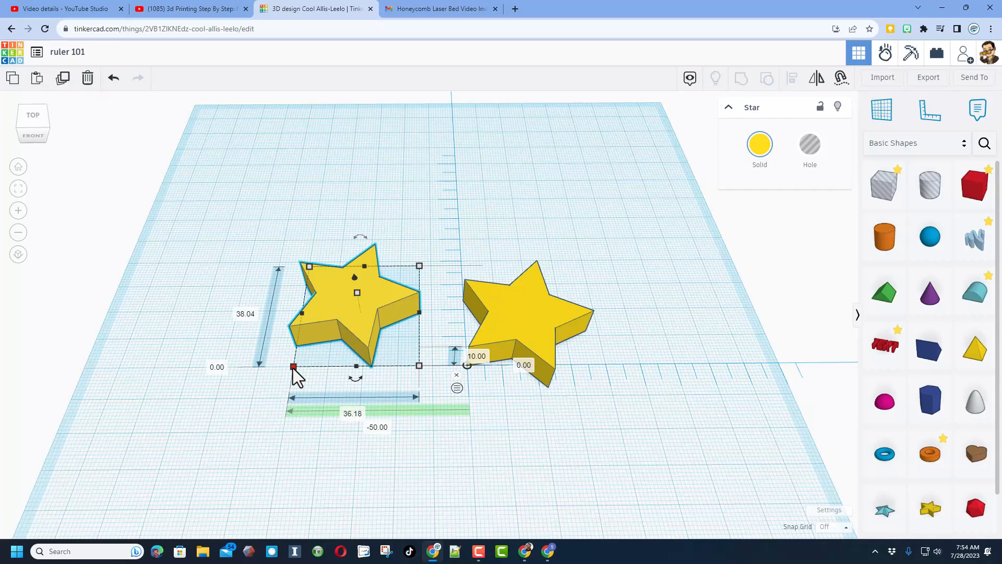
mouse_move(337, 314)
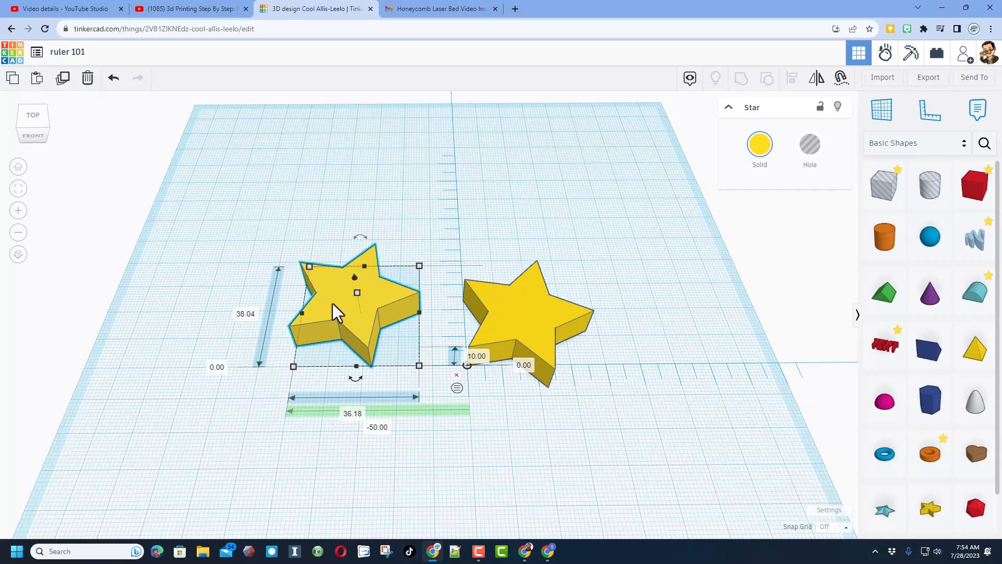
mouse_move(470, 371)
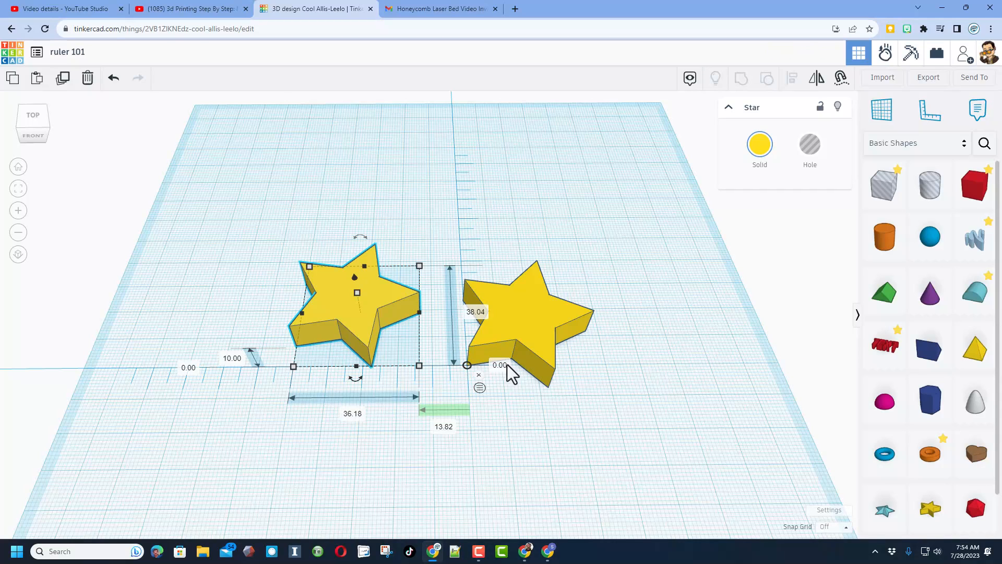
mouse_move(451, 382)
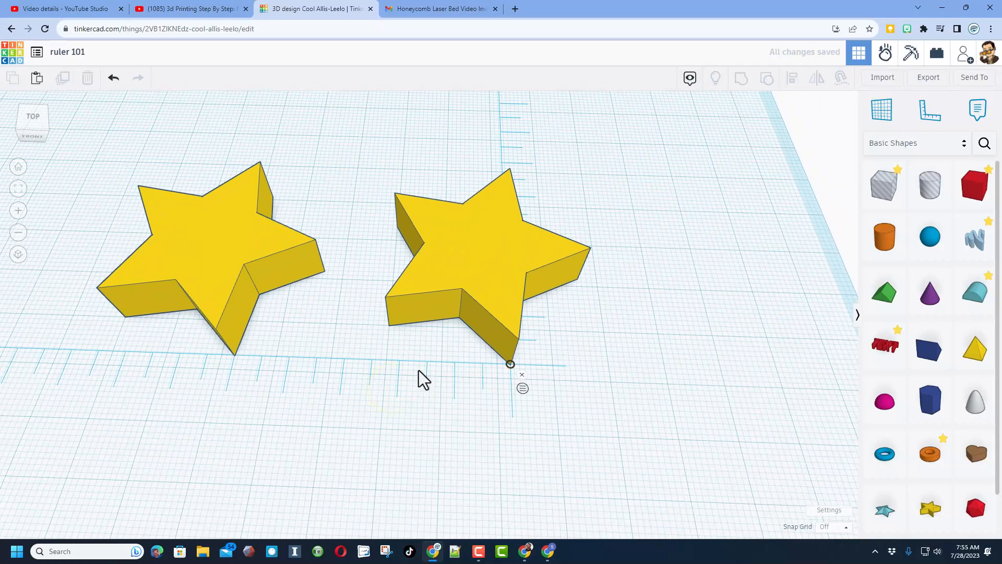
mouse_move(818, 511)
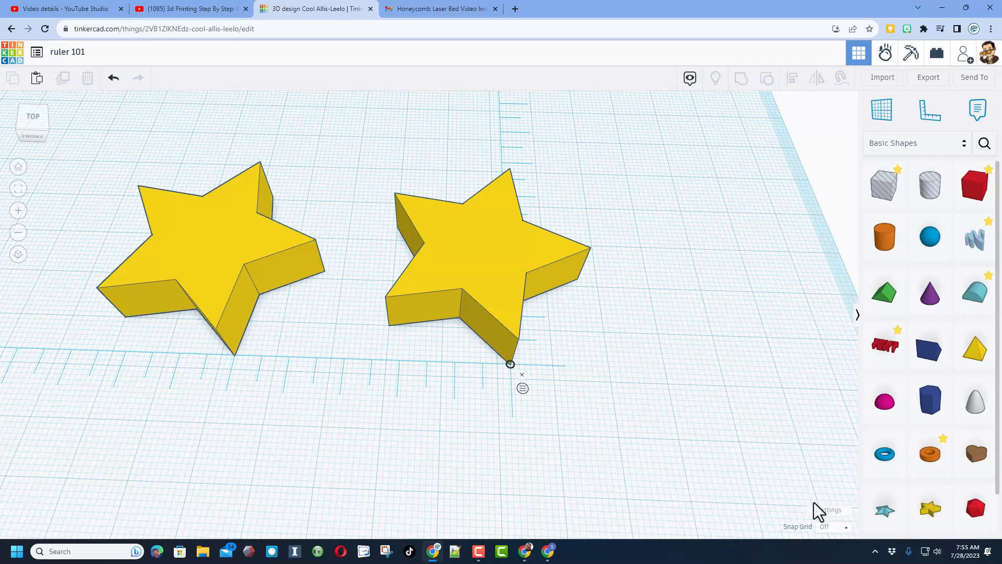
Step: Set Snap Grid to 0.1 mm and select the left star to show its ruler distances
click(833, 526)
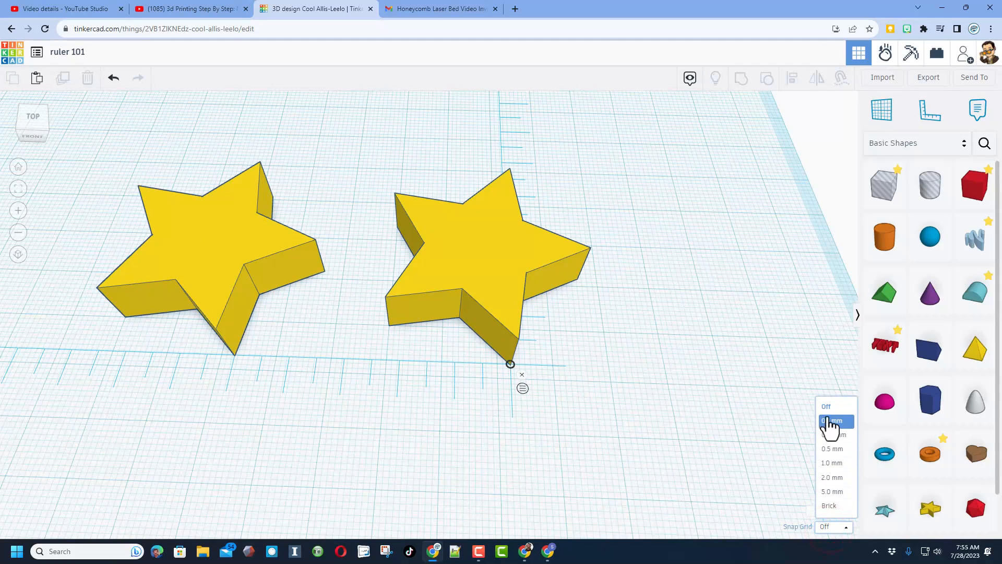
click(832, 420)
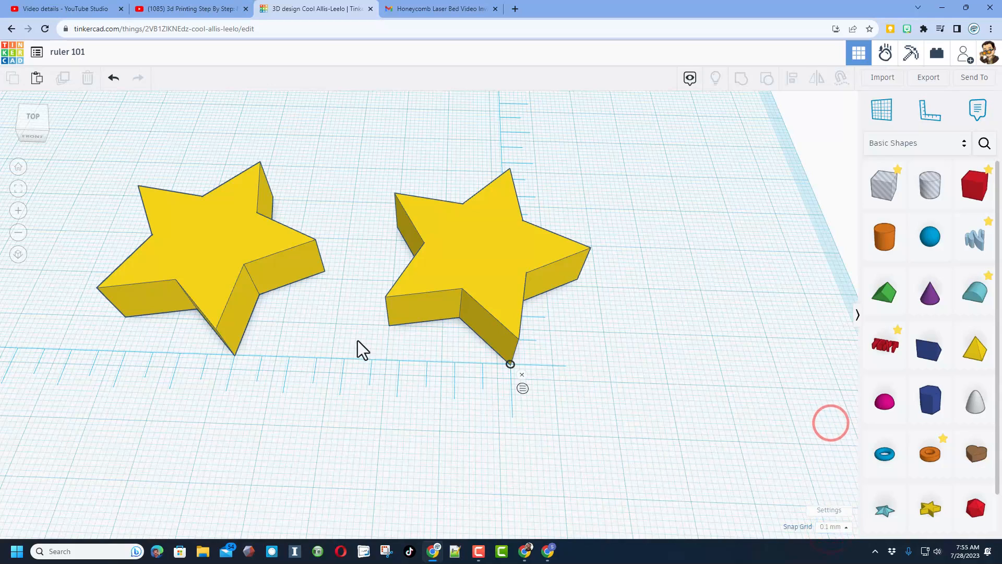
click(220, 288)
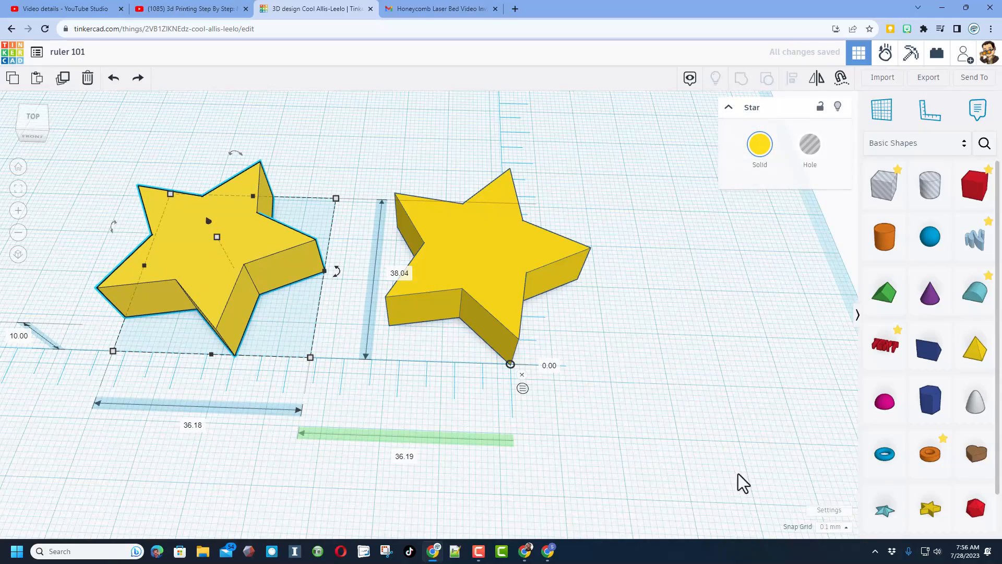
mouse_move(167, 289)
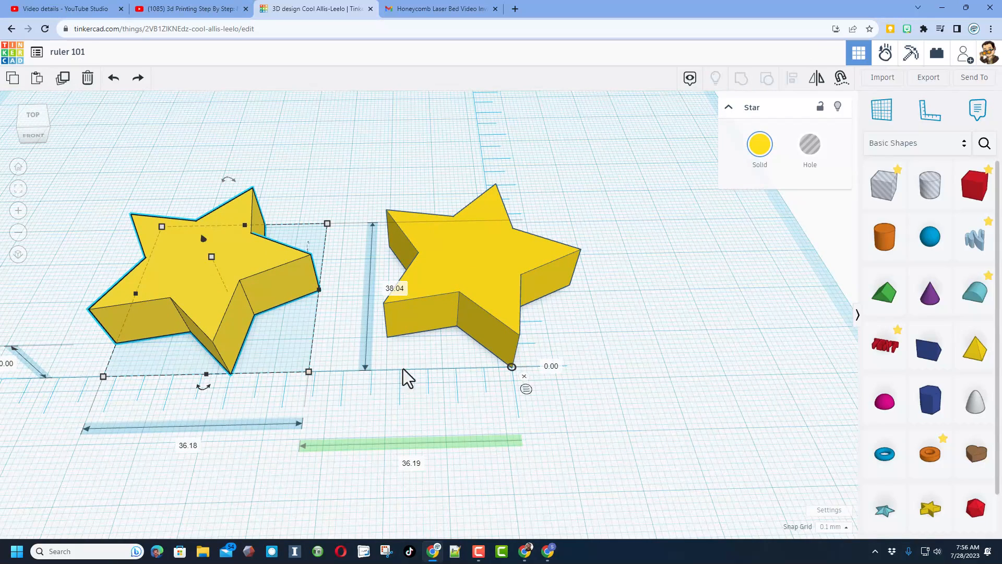
mouse_move(232, 380)
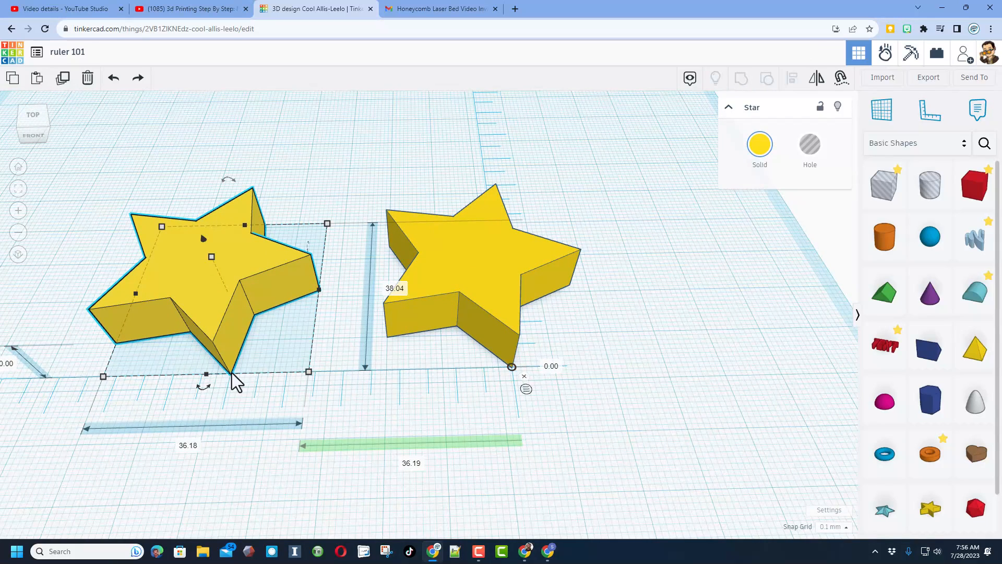
mouse_move(244, 377)
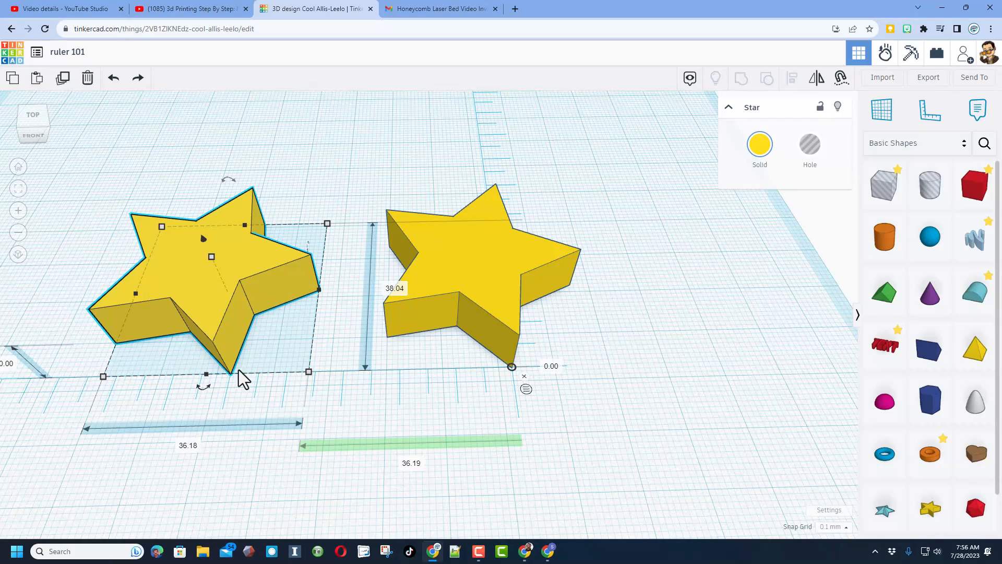
mouse_move(256, 386)
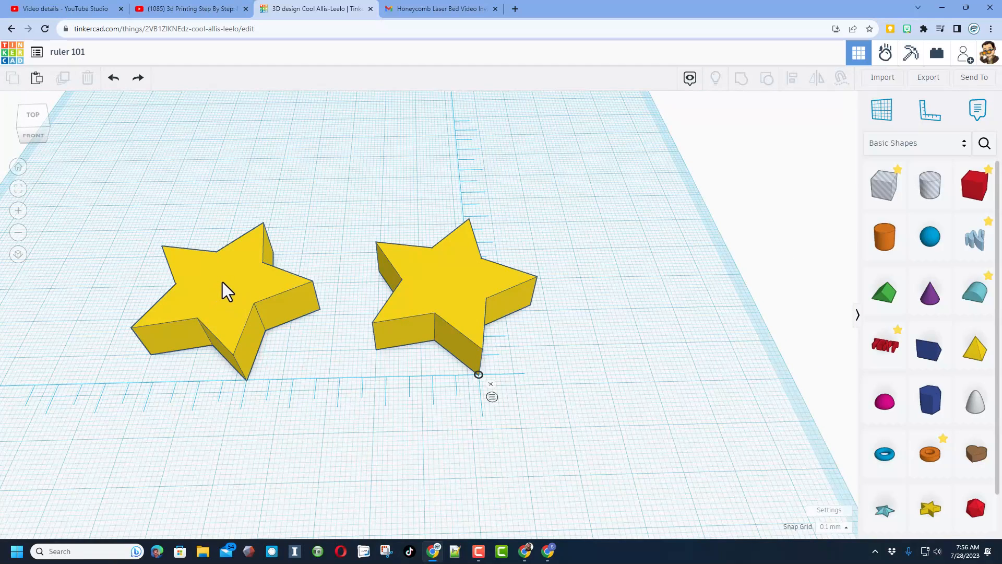
click(223, 288)
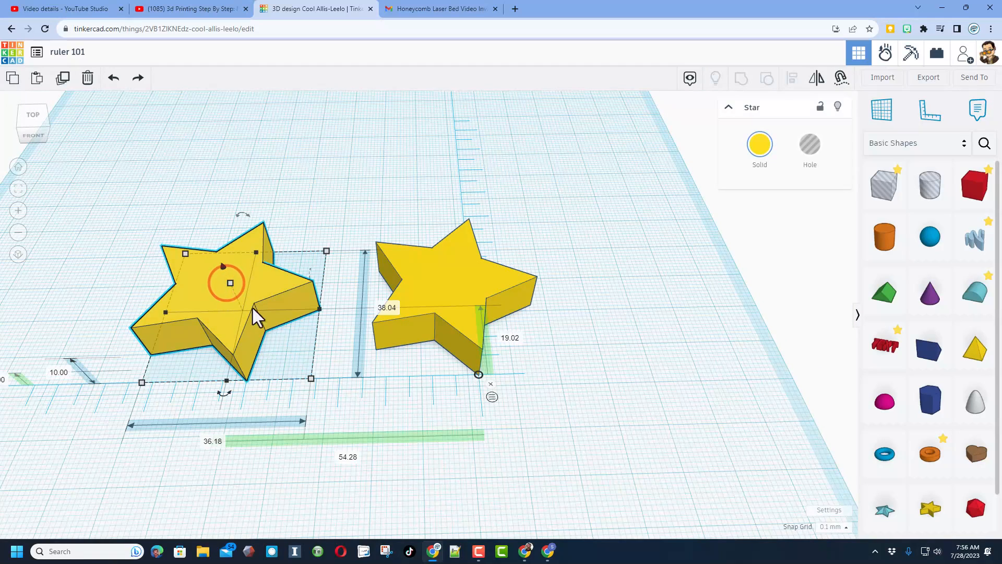
mouse_move(141, 355)
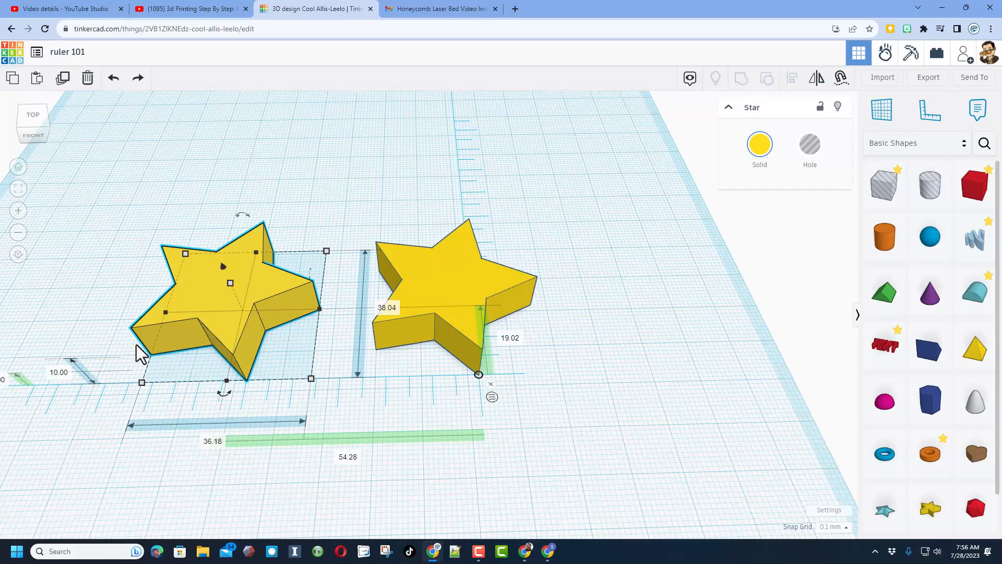
mouse_move(201, 343)
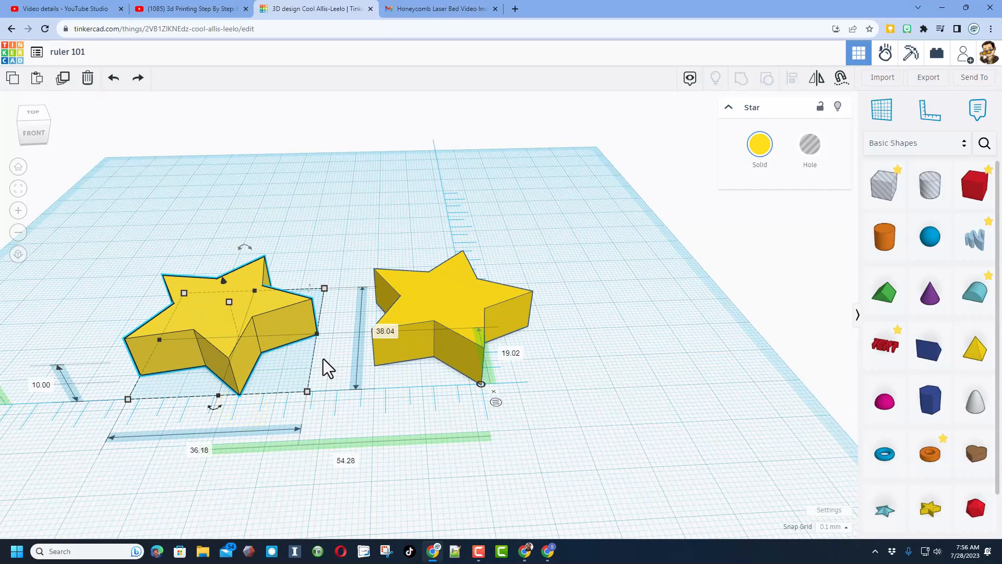
mouse_move(267, 394)
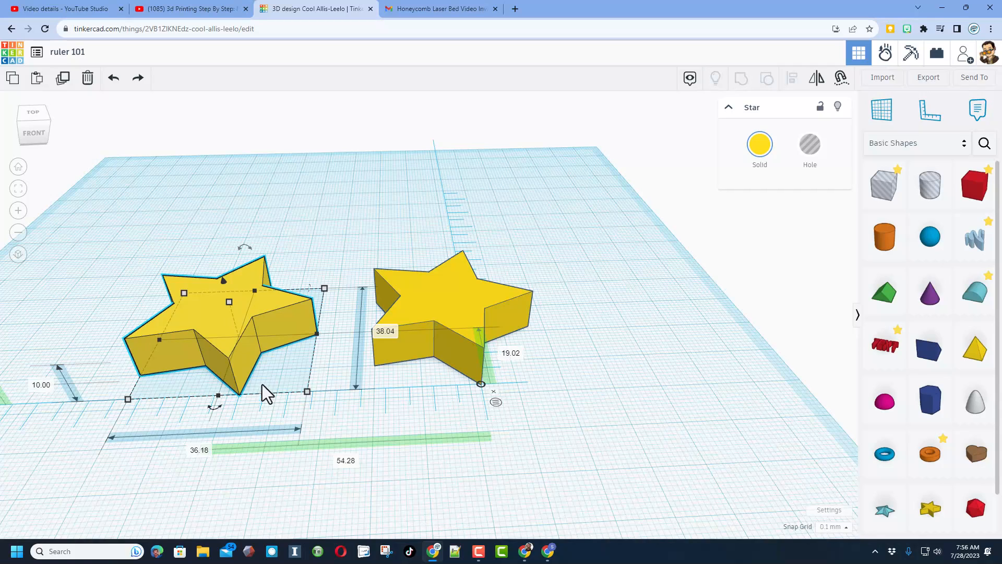
mouse_move(186, 346)
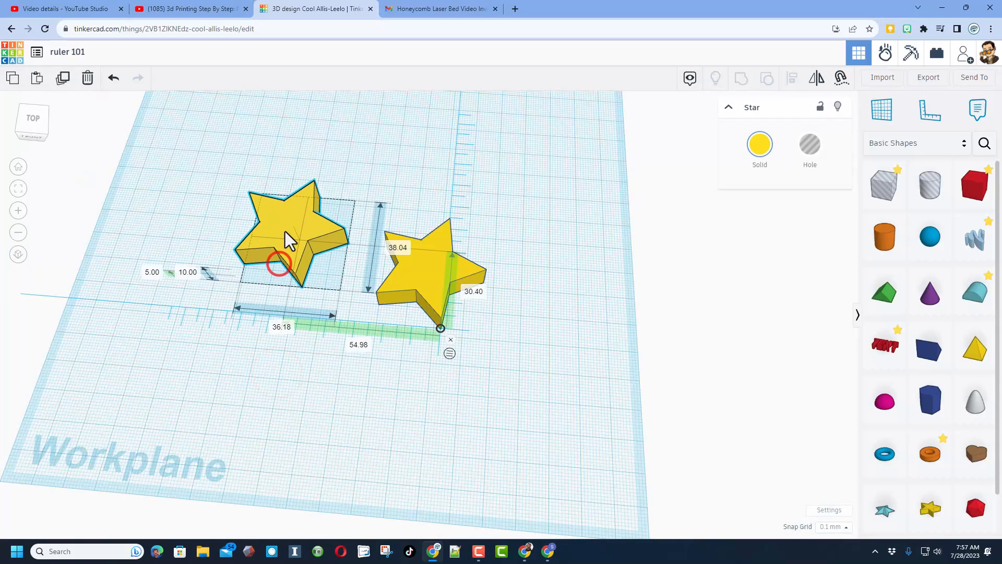
Step: Remove the ruler from the workplane and keep Snap Grid at 0.1 mm
click(591, 297)
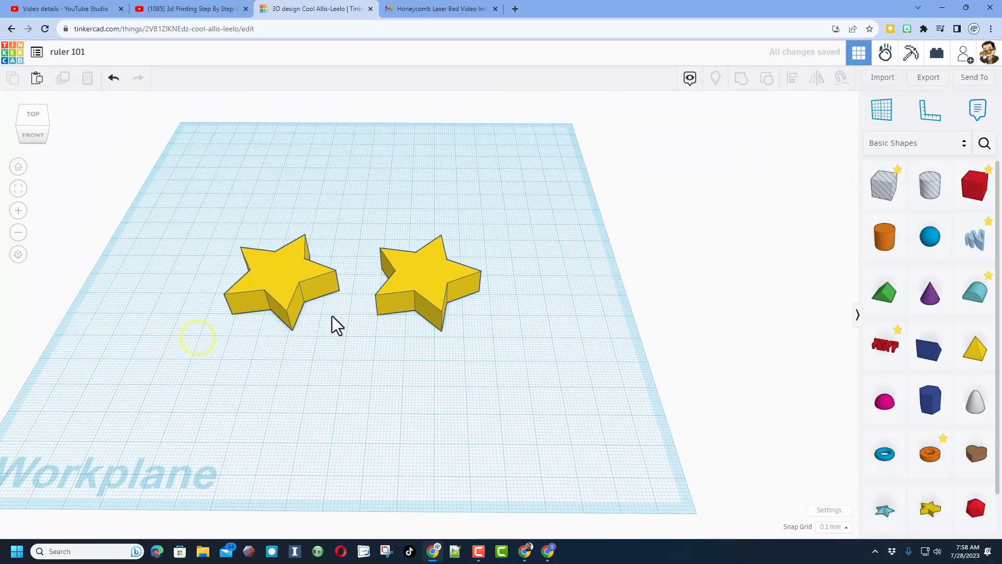
click(832, 527)
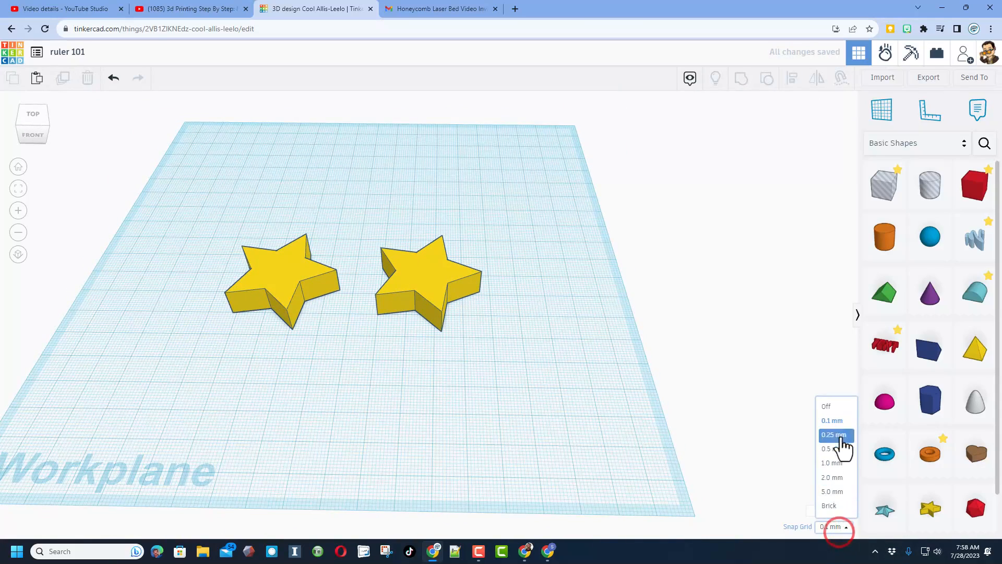
click(832, 420)
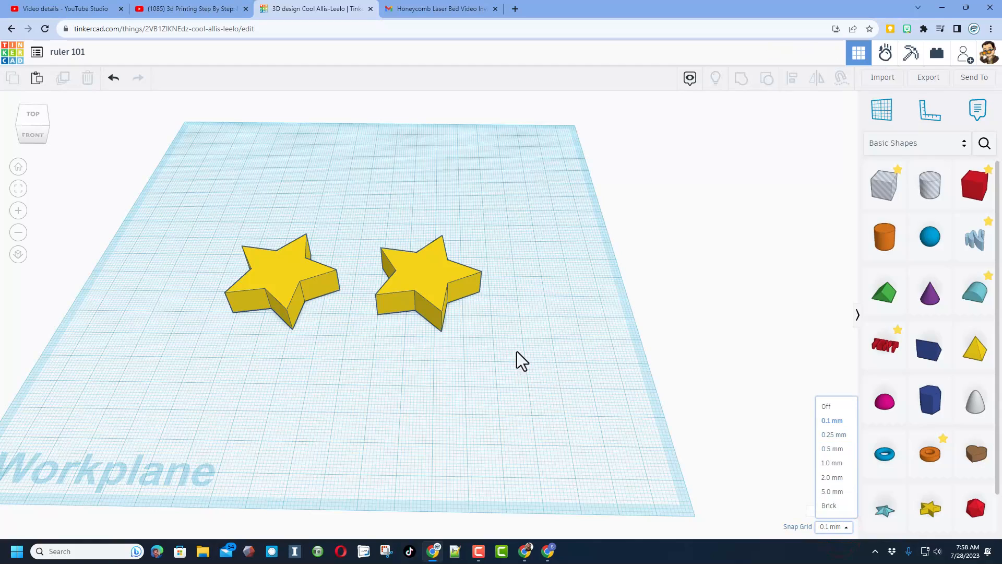
mouse_move(384, 338)
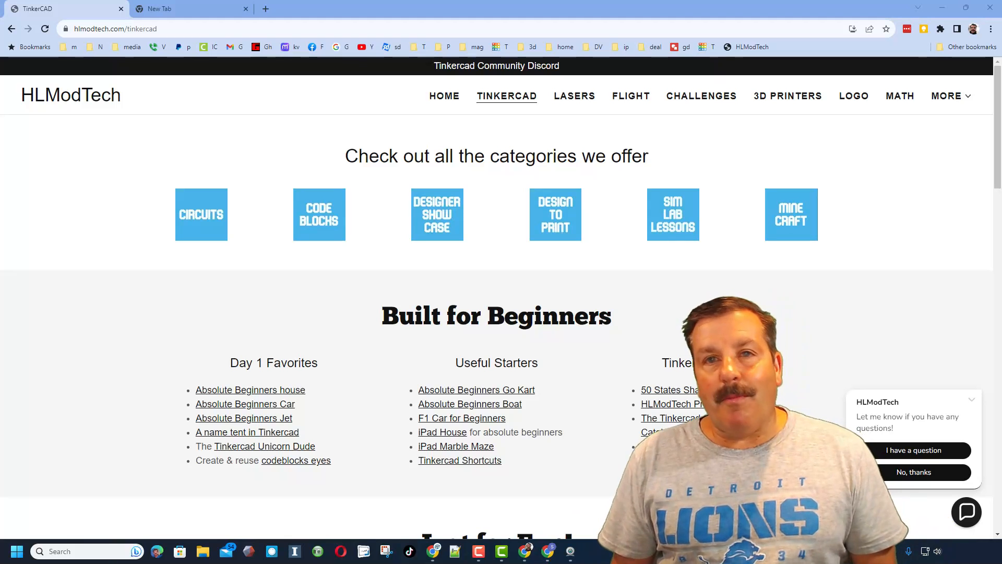
mouse_move(147, 330)
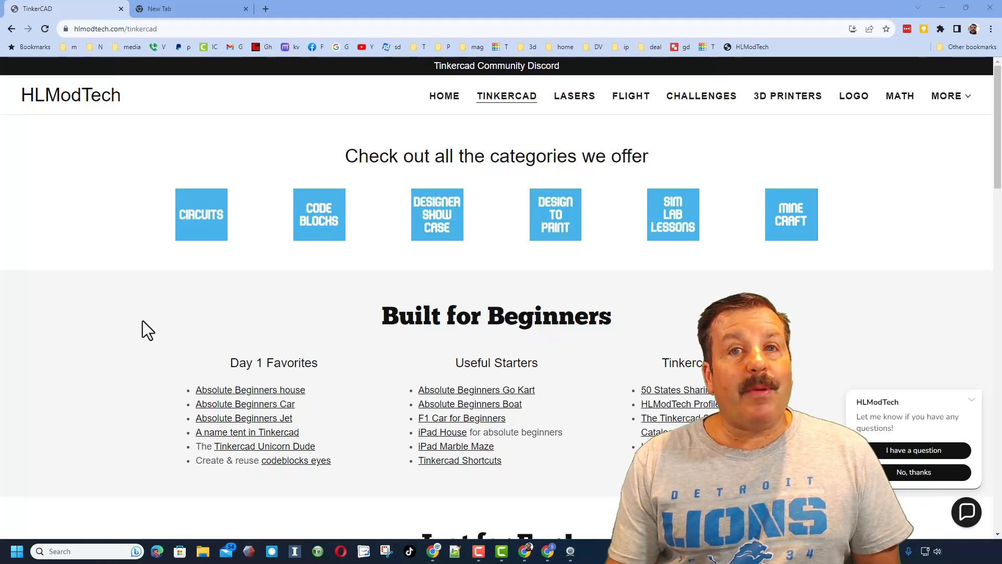
mouse_move(345, 297)
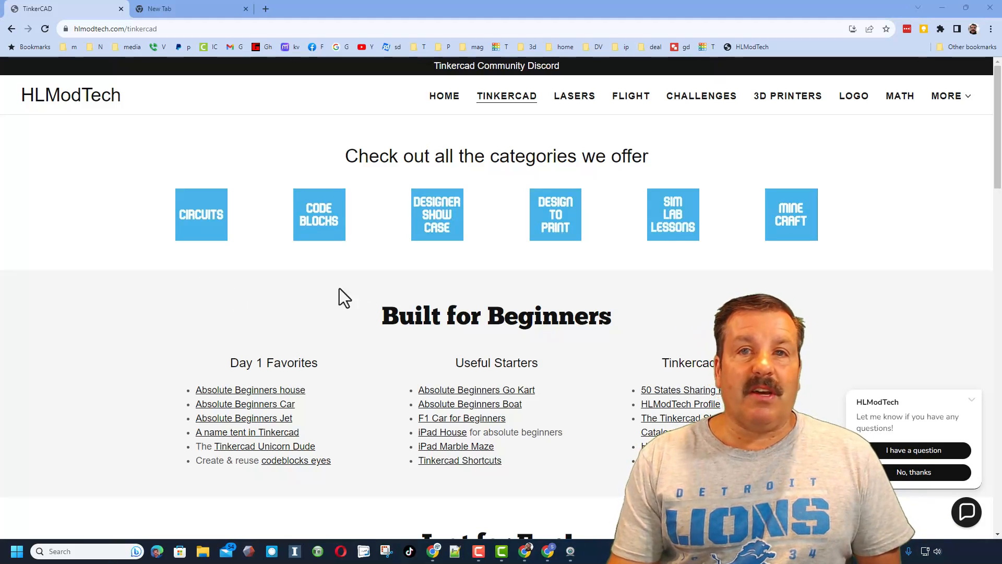
mouse_move(286, 352)
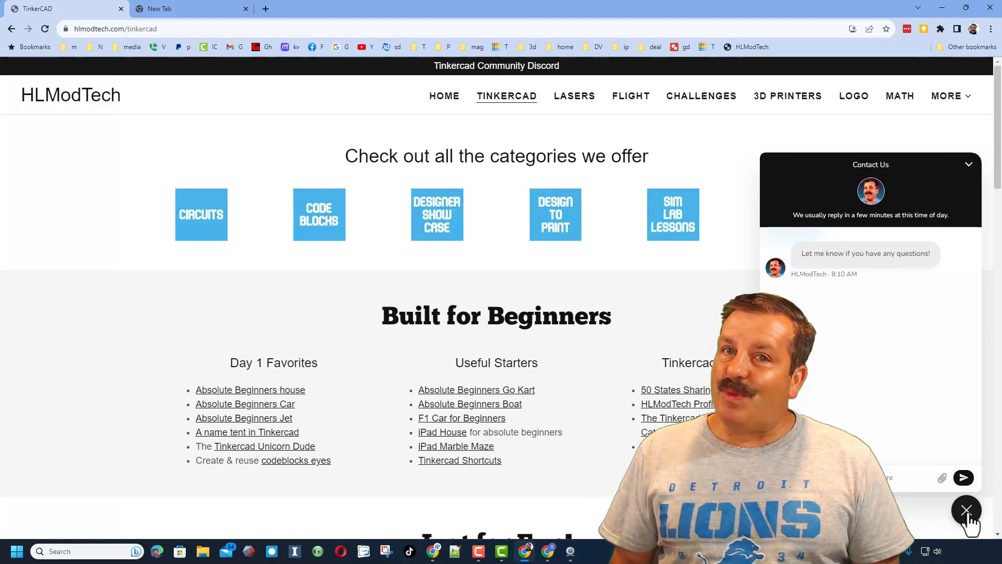
Step: Close the chat widget and follow the Tinkercad Community Discord invite link
click(966, 511)
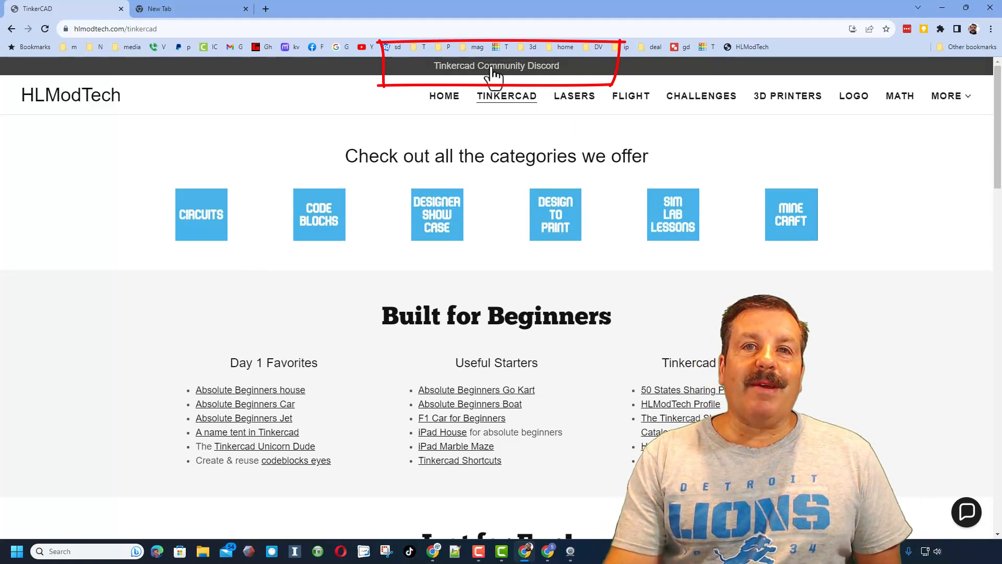
click(497, 66)
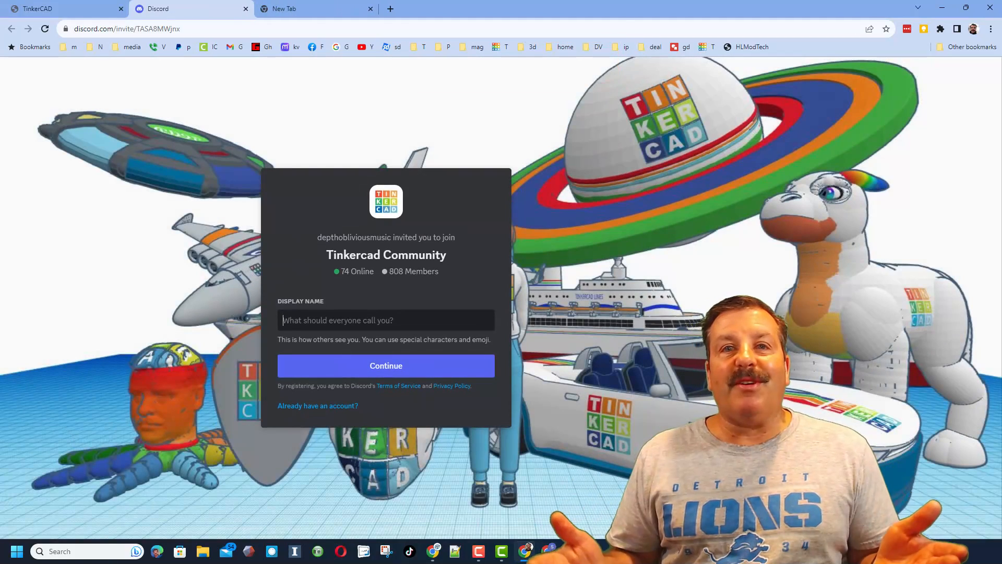